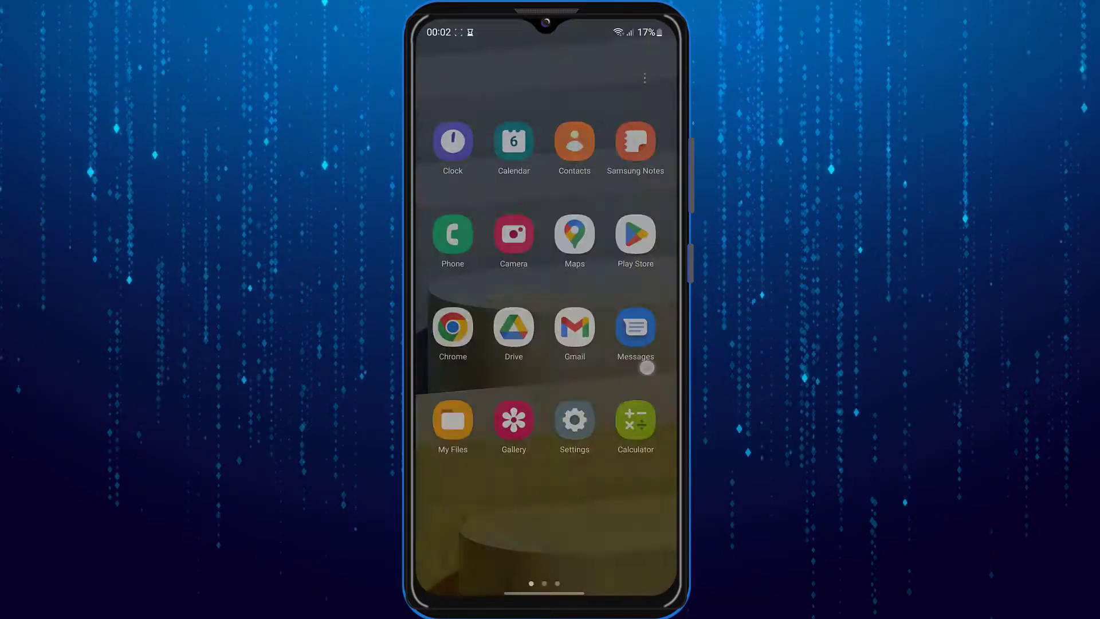
Launch Spotify from the Android launcher's app page
scroll("left", 3)
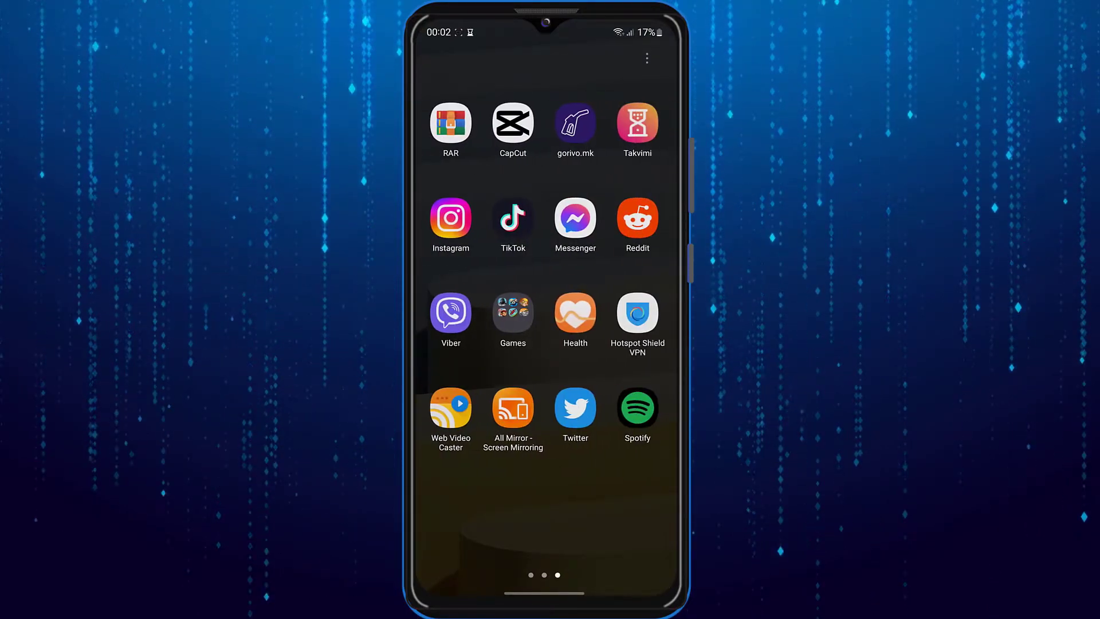
left_click(635, 409)
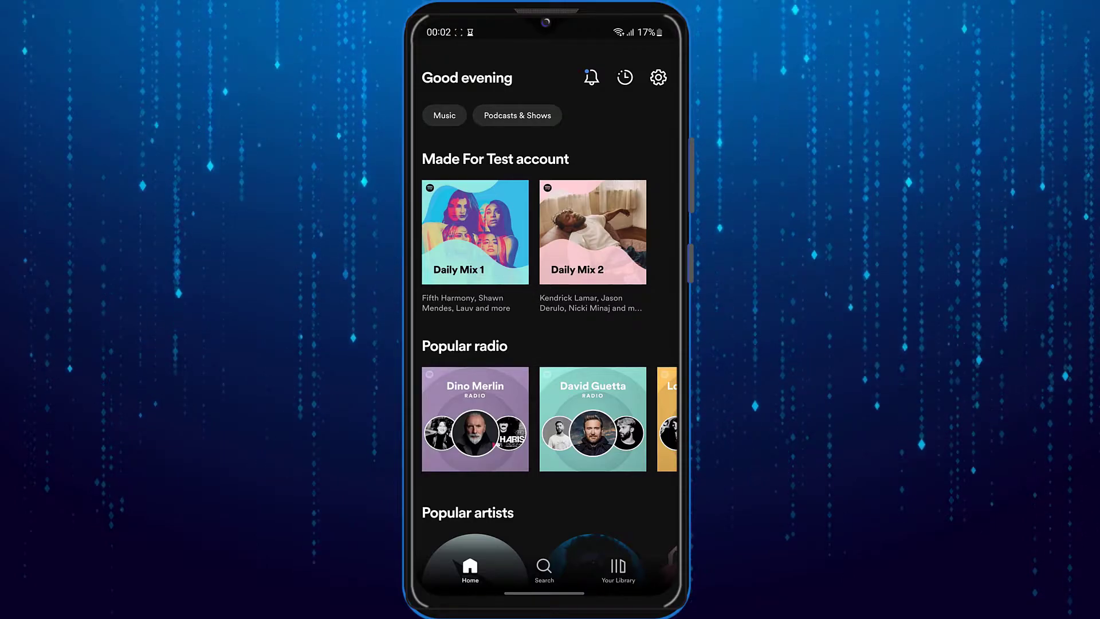
Go to Spotify's Settings and scroll down to the Local Files section
left_click(658, 76)
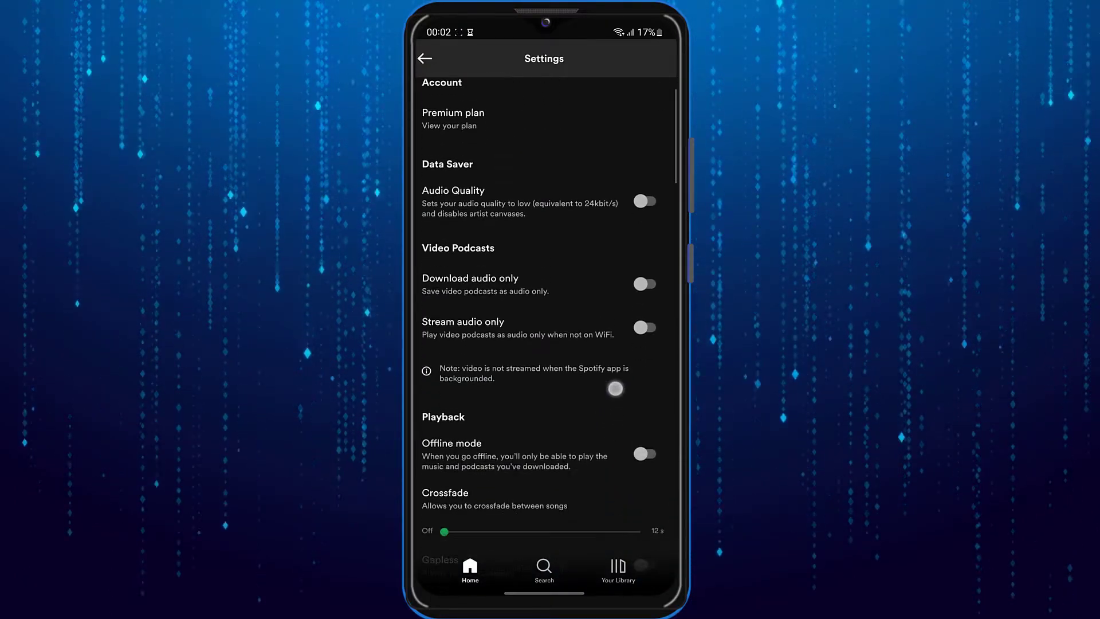
scroll("down", 3)
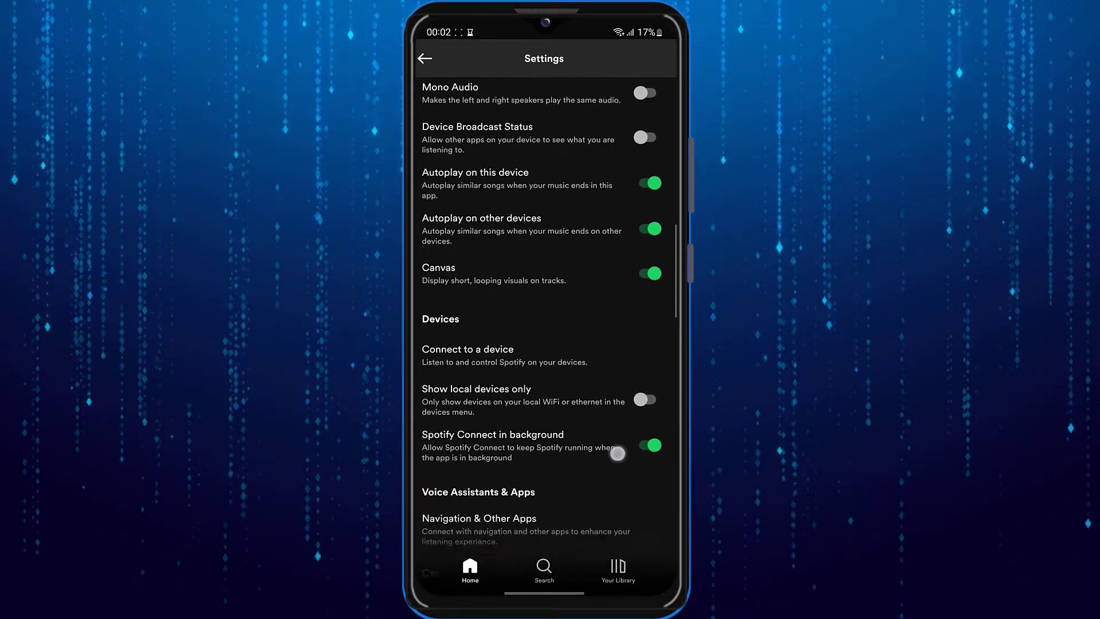
scroll("down", 3)
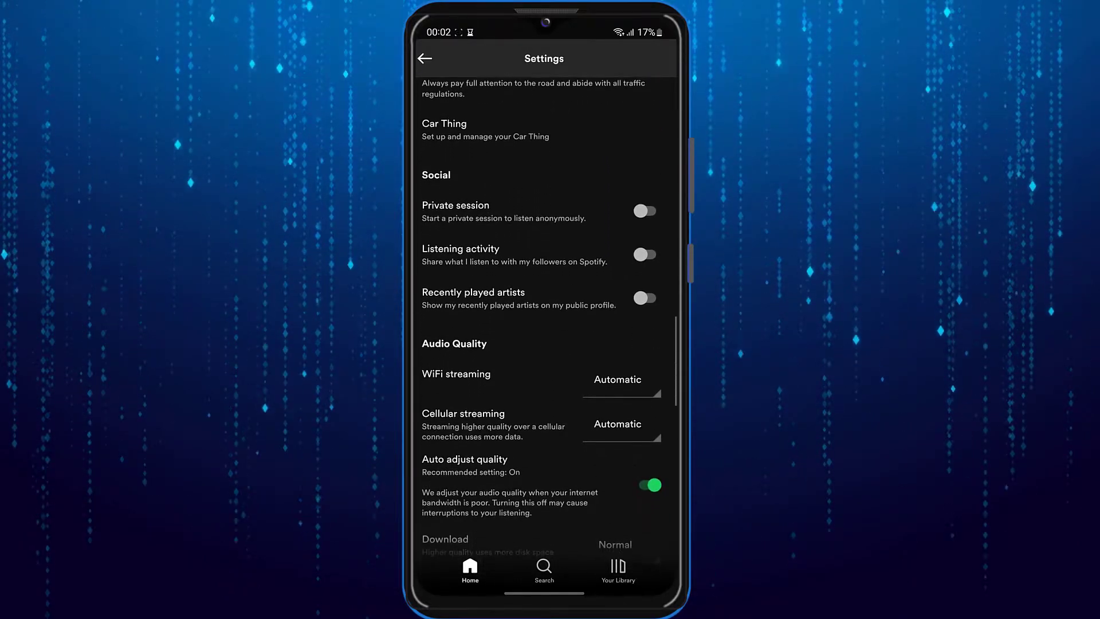
scroll("down", 3)
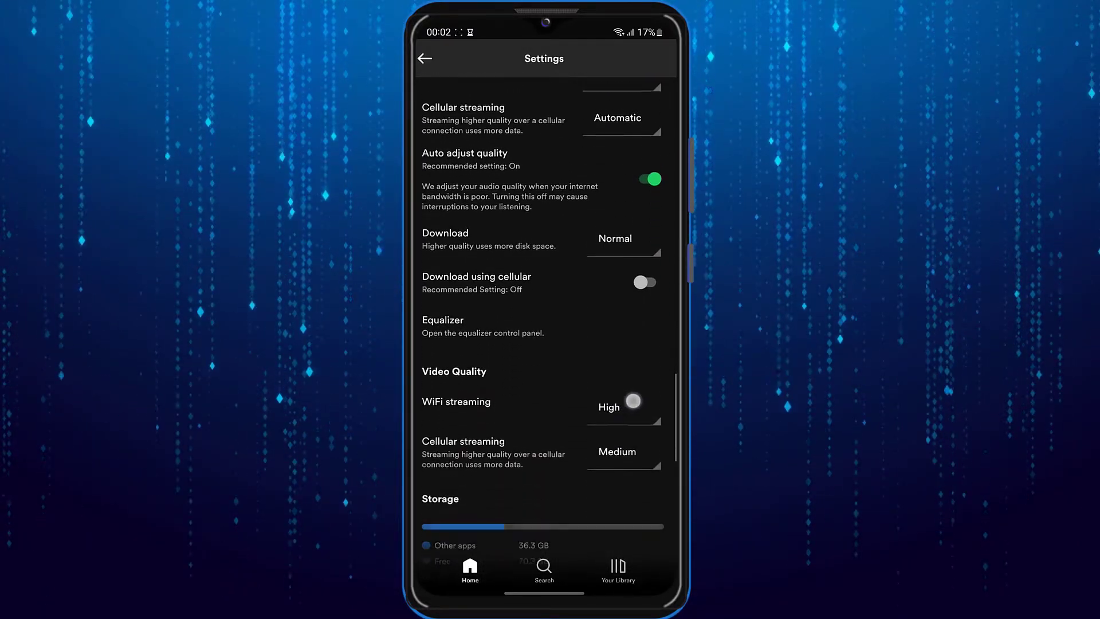
scroll("down", 3)
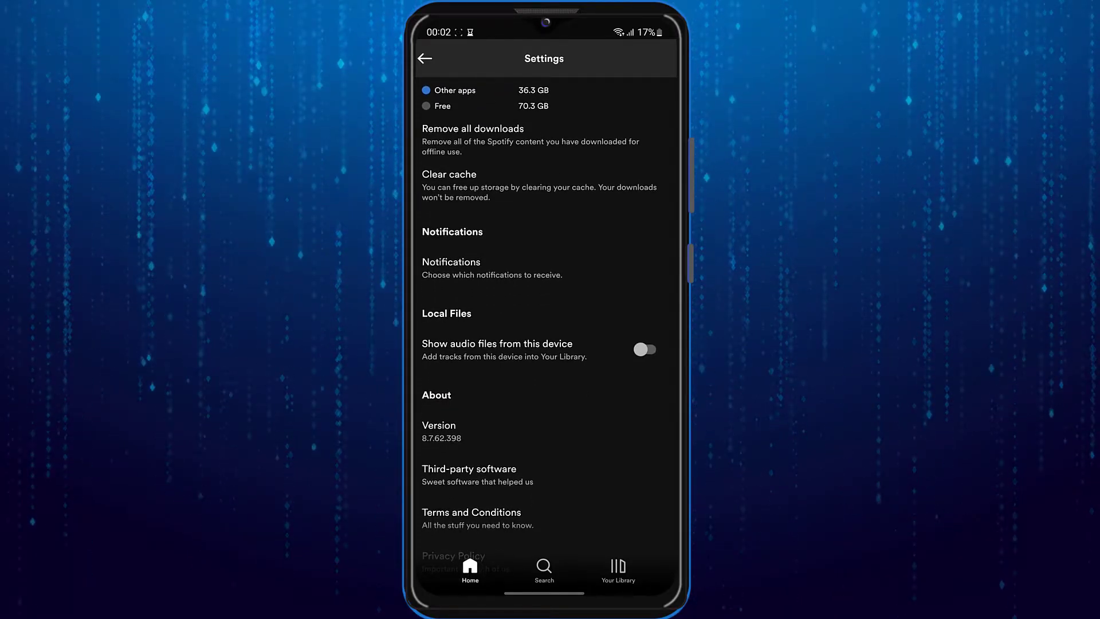
Enable Show audio files from this device, allow media access, and view the Local Files playlist in Your Library
left_click(642, 350)
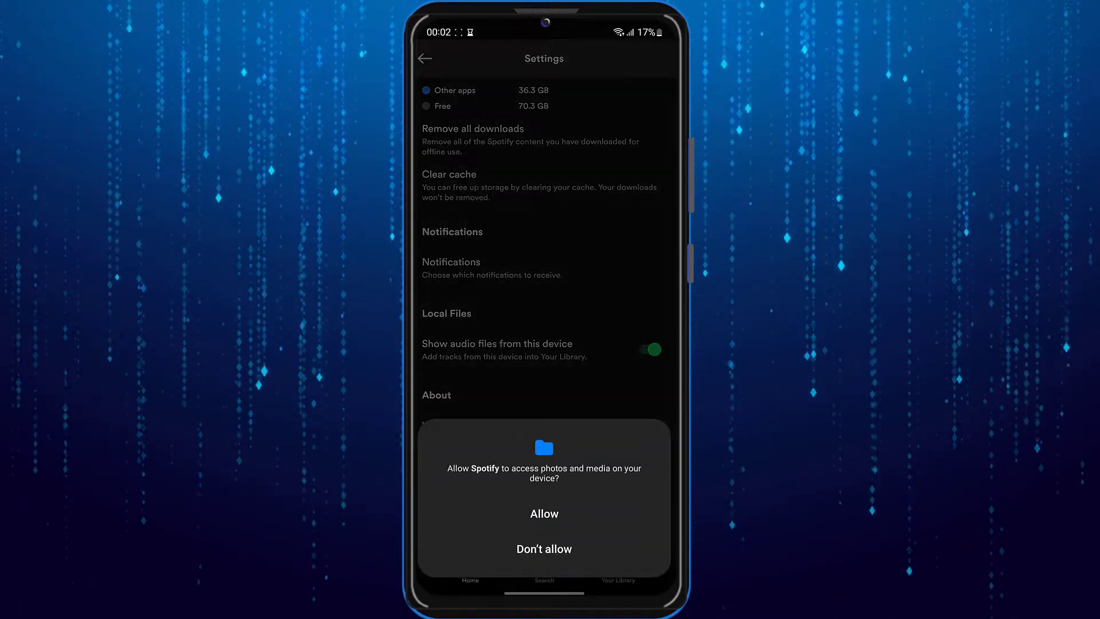
left_click(543, 513)
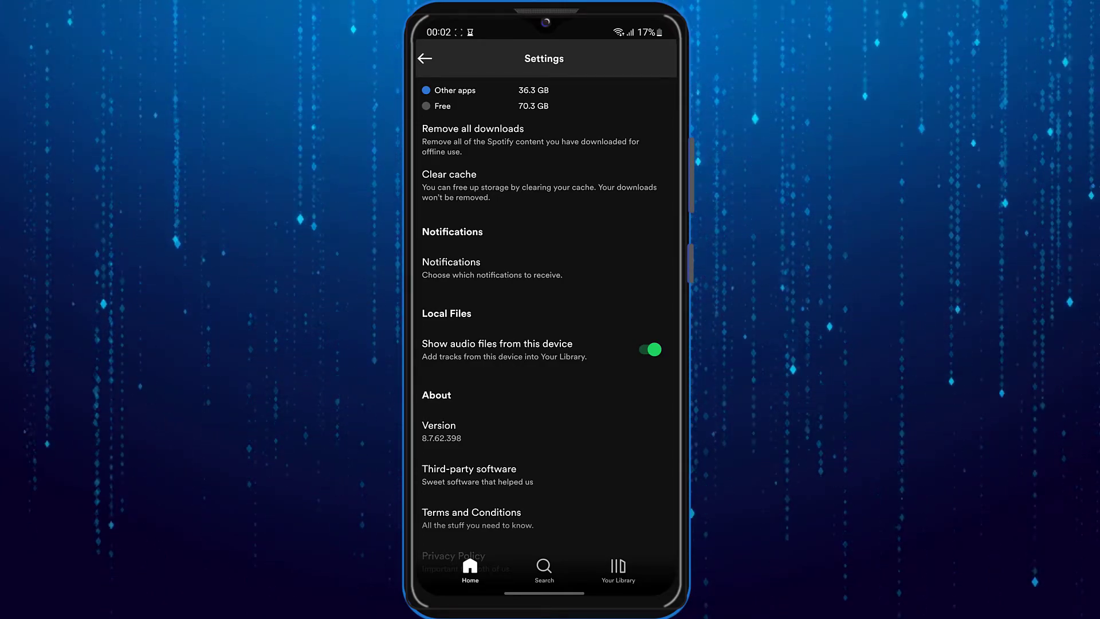
left_click(616, 568)
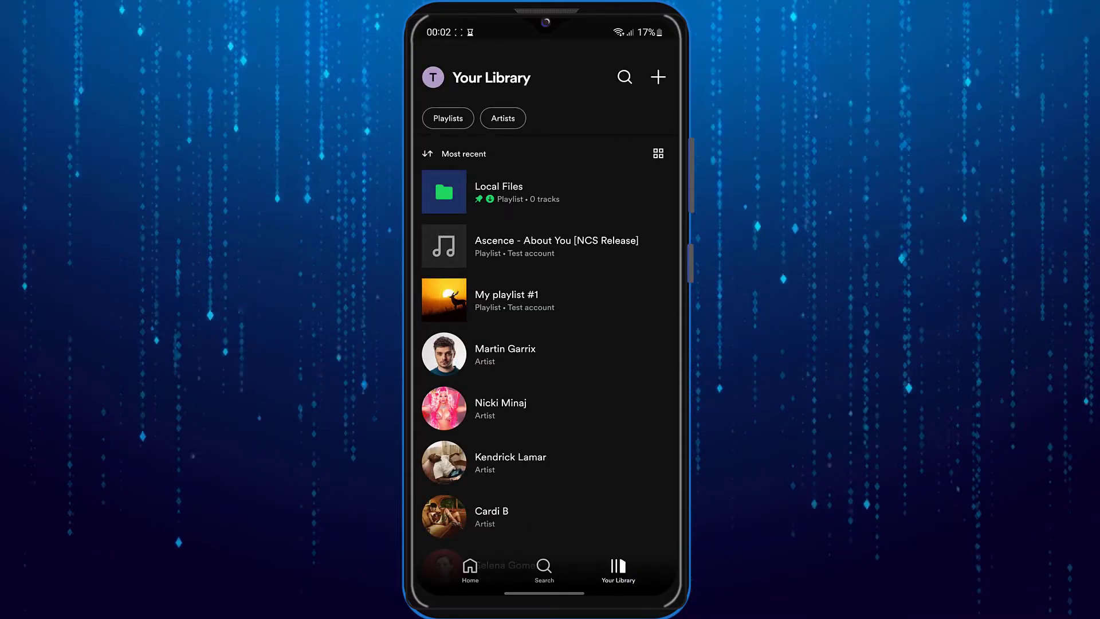